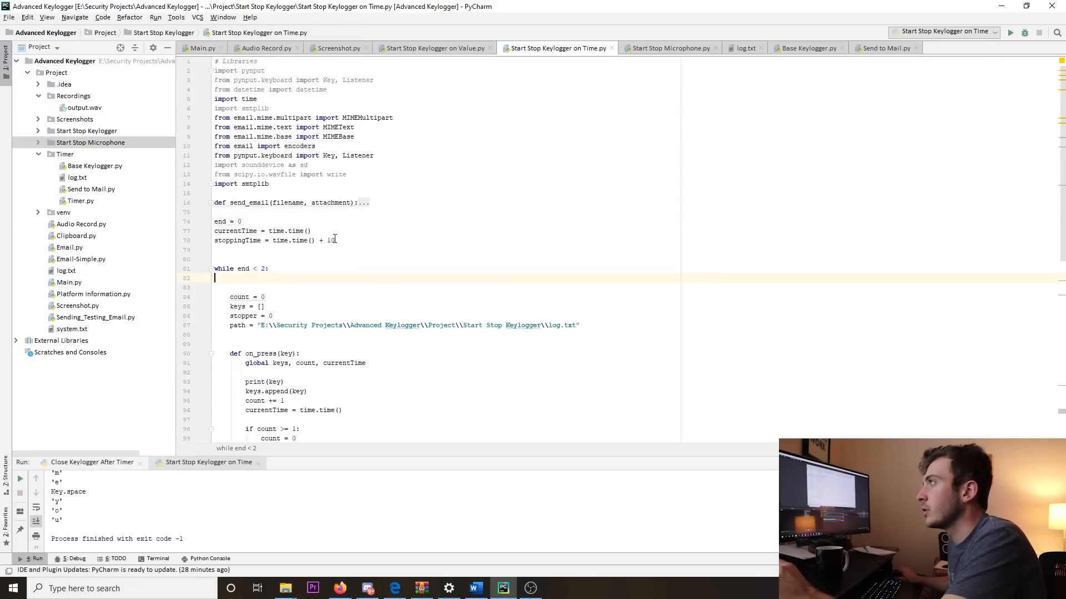
scroll(down, 3)
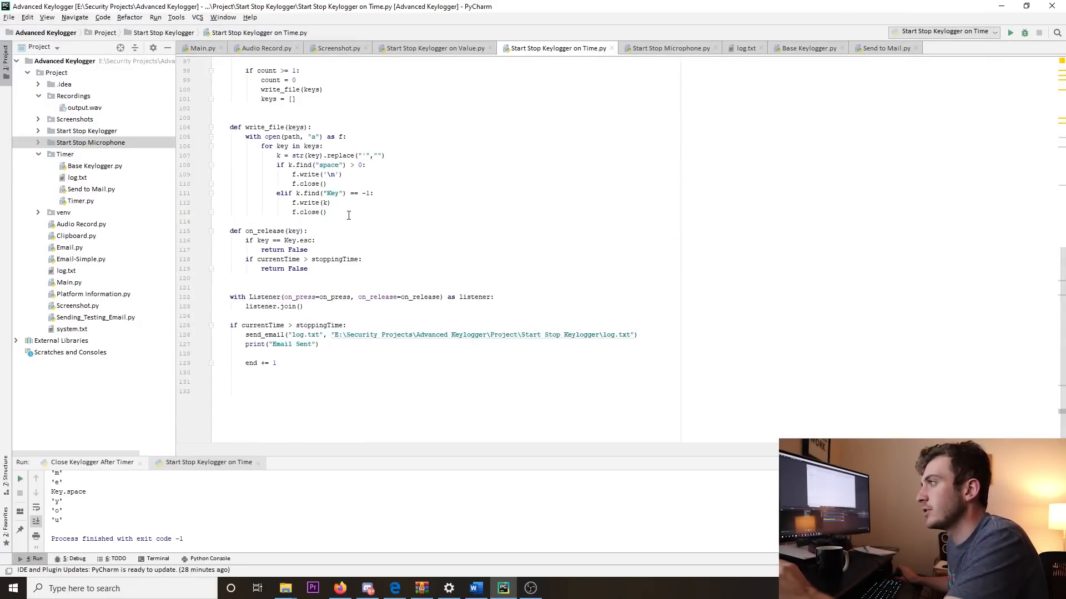
click(433, 48)
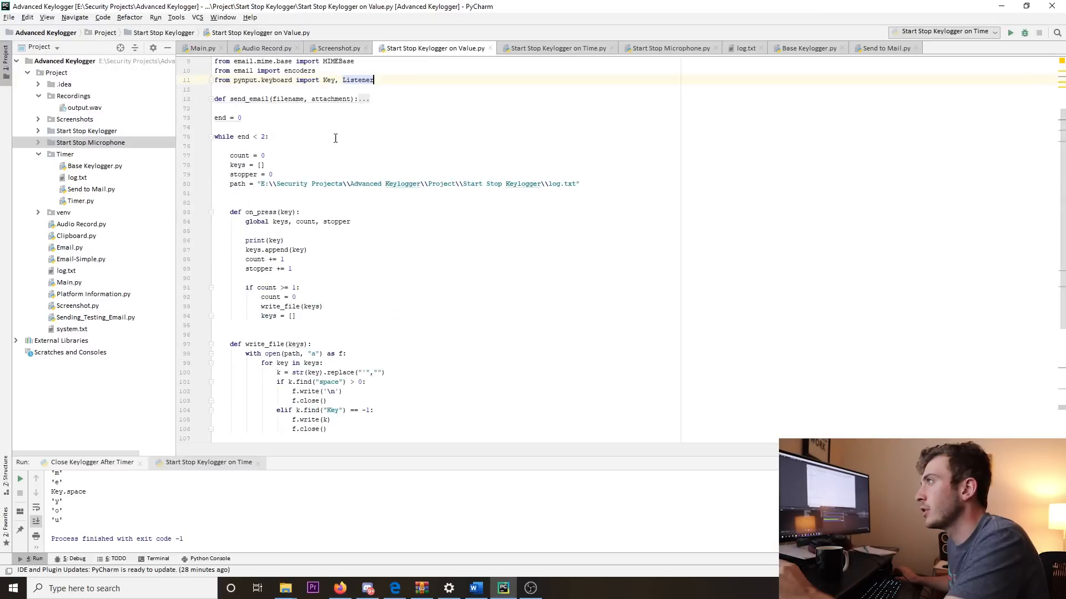
scroll(down, 3)
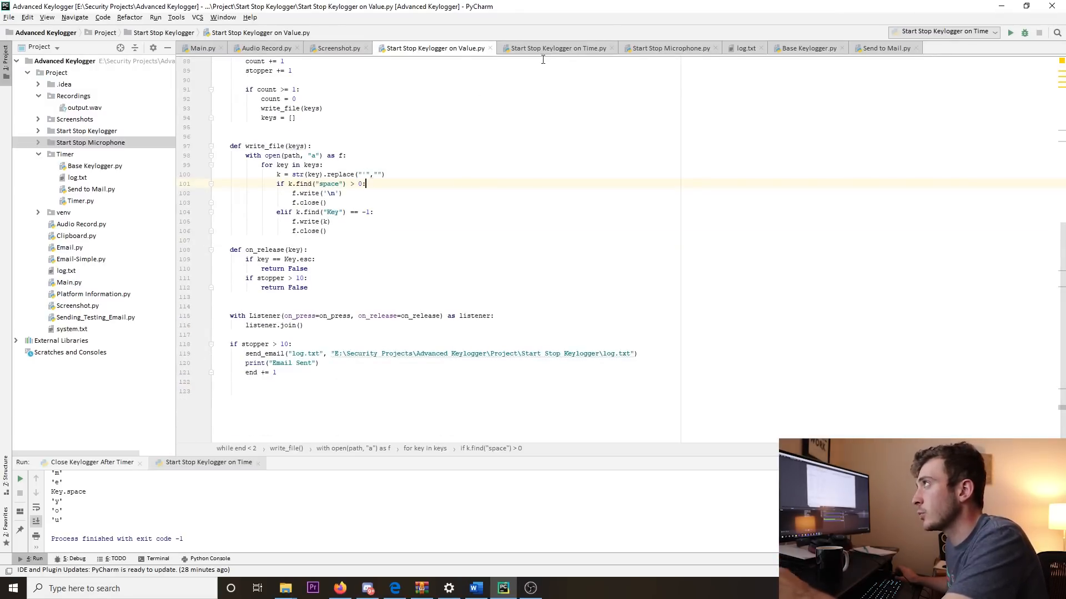
click(555, 48)
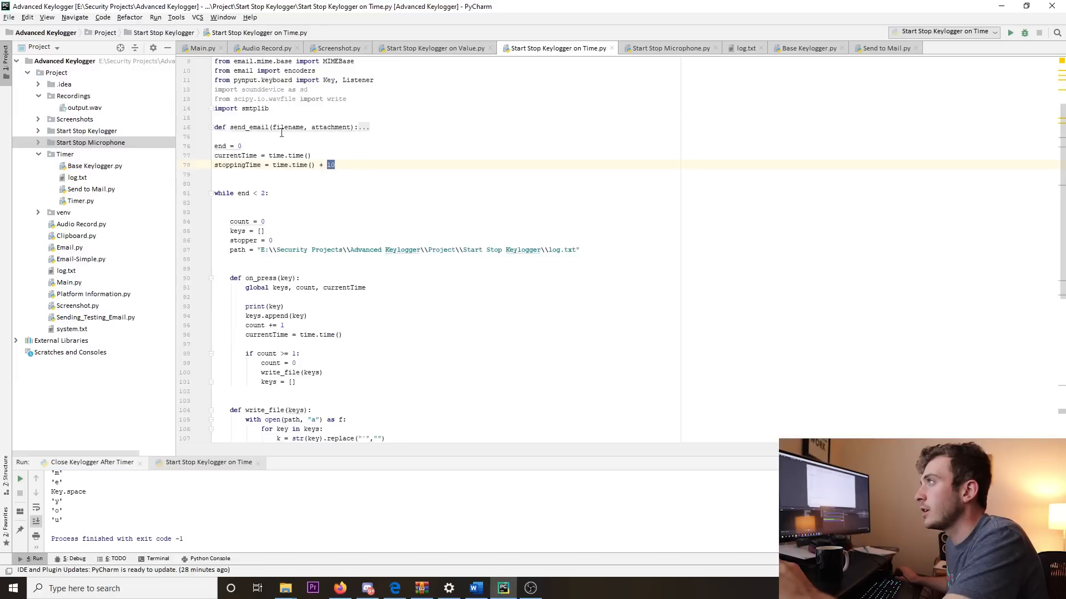
scroll(down, 3)
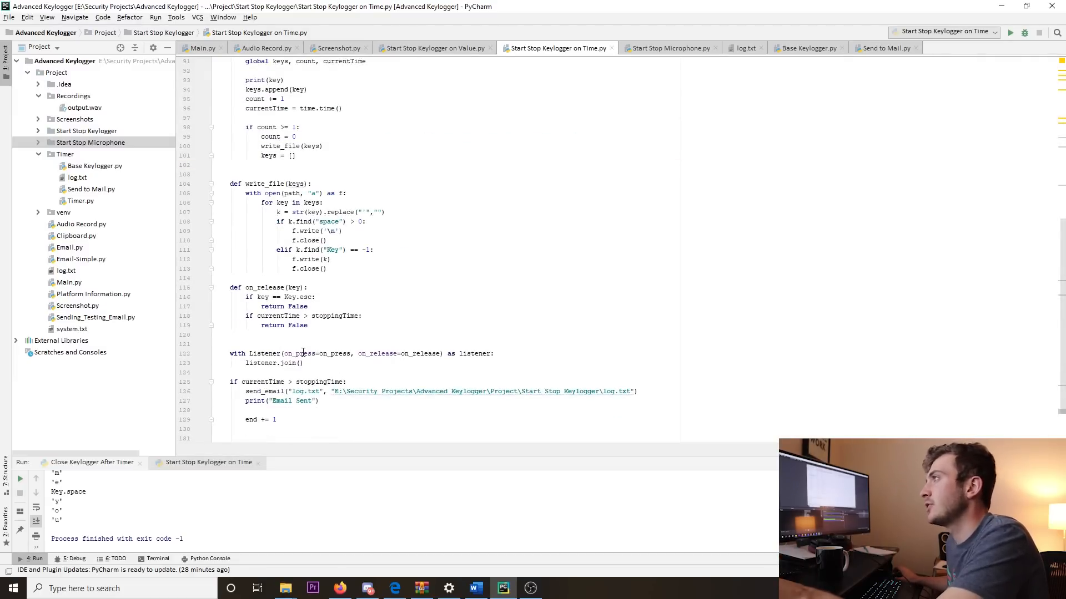
double_click(252, 391)
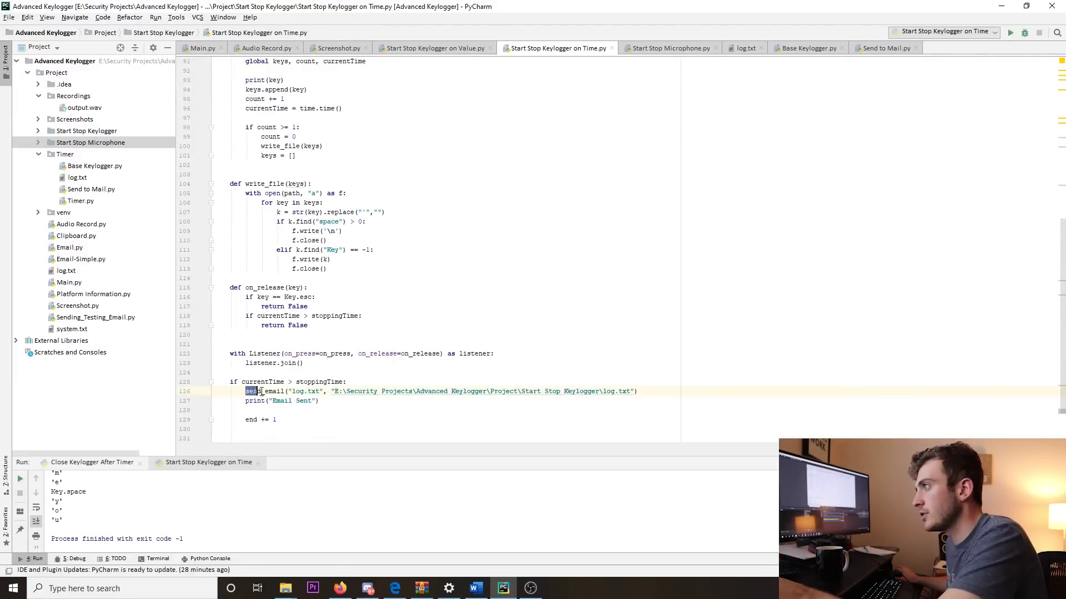